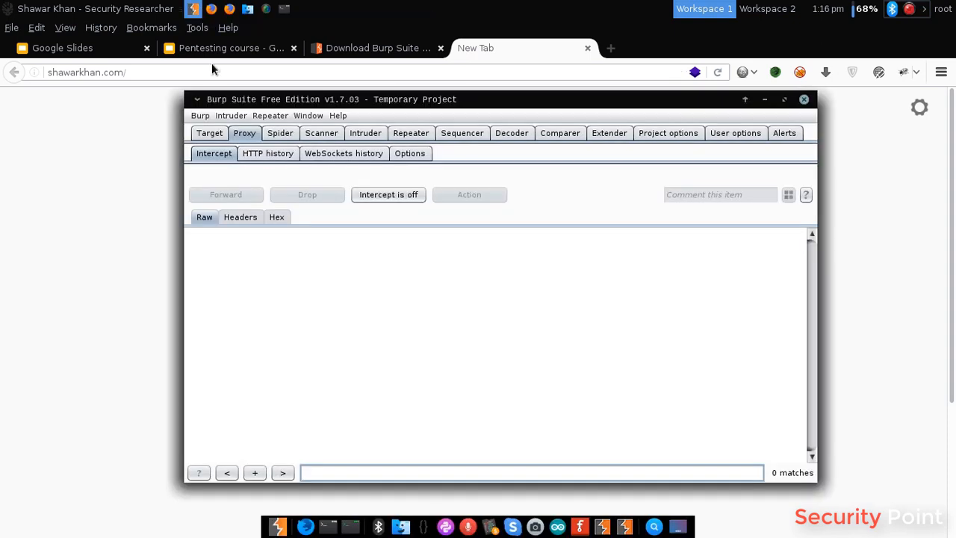
{"action": "mouse_move", "coordinate": [343, 153]}
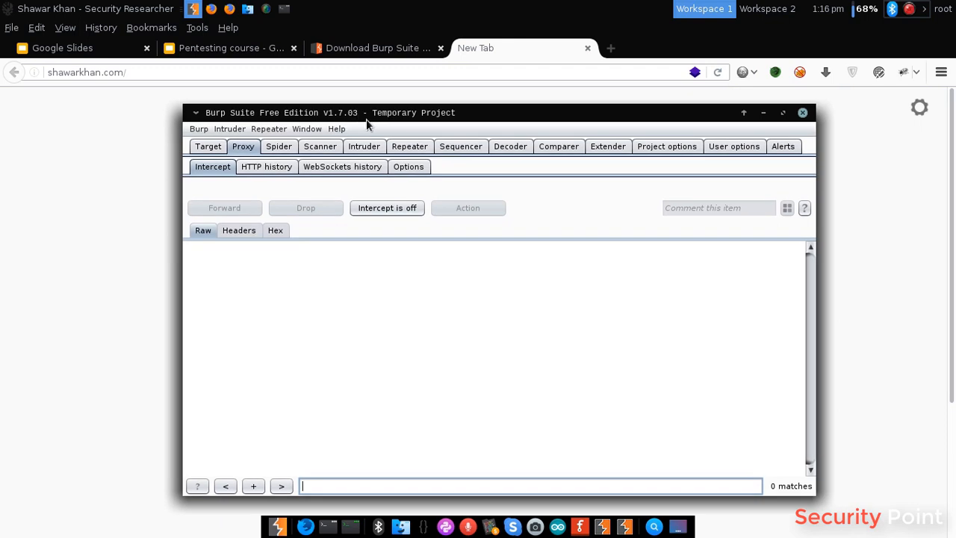
{"action": "mouse_move", "coordinate": [336, 222]}
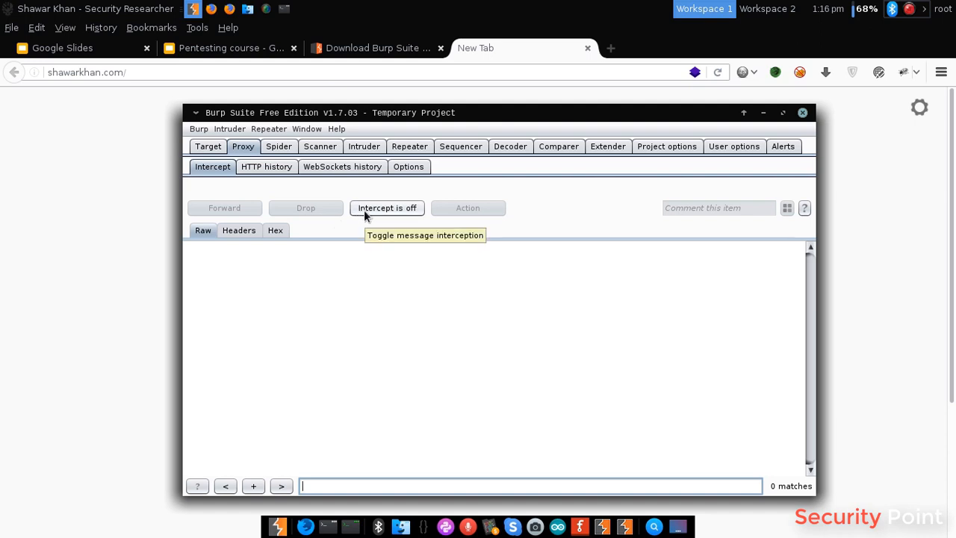
Step: Enable interception and forward the Google Docs and messenger requests until shawarkhan.com is held
{"action": "left_click", "coordinate": [387, 207]}
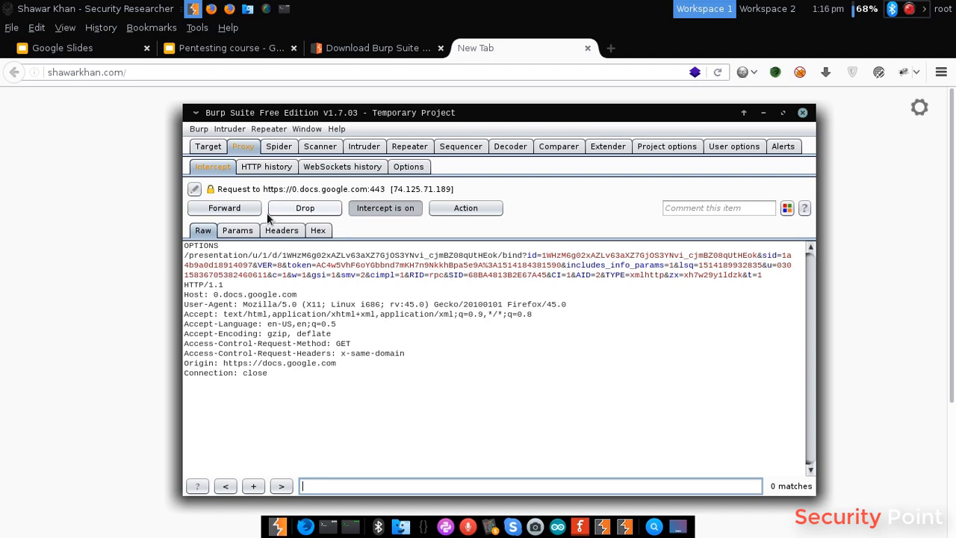
{"action": "left_click", "coordinate": [224, 207]}
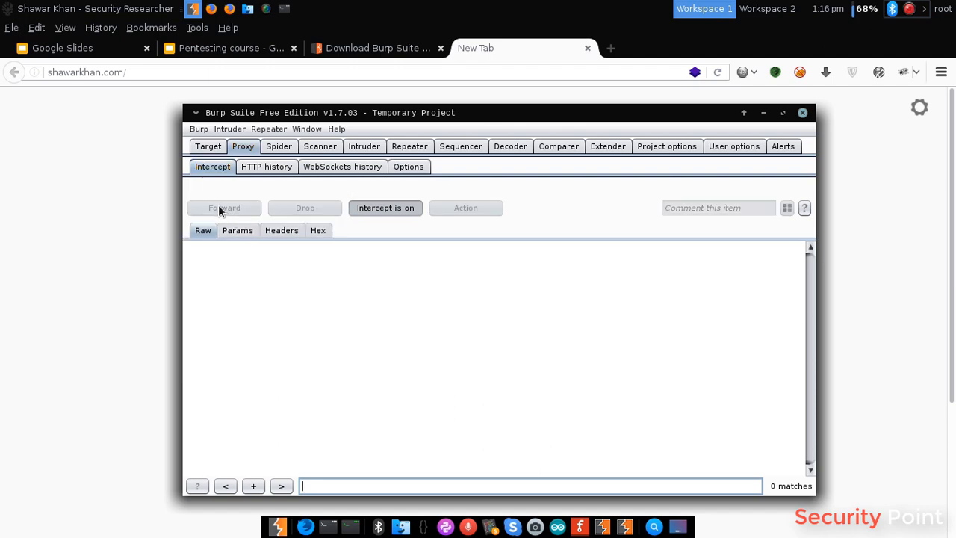
{"action": "mouse_move", "coordinate": [233, 211]}
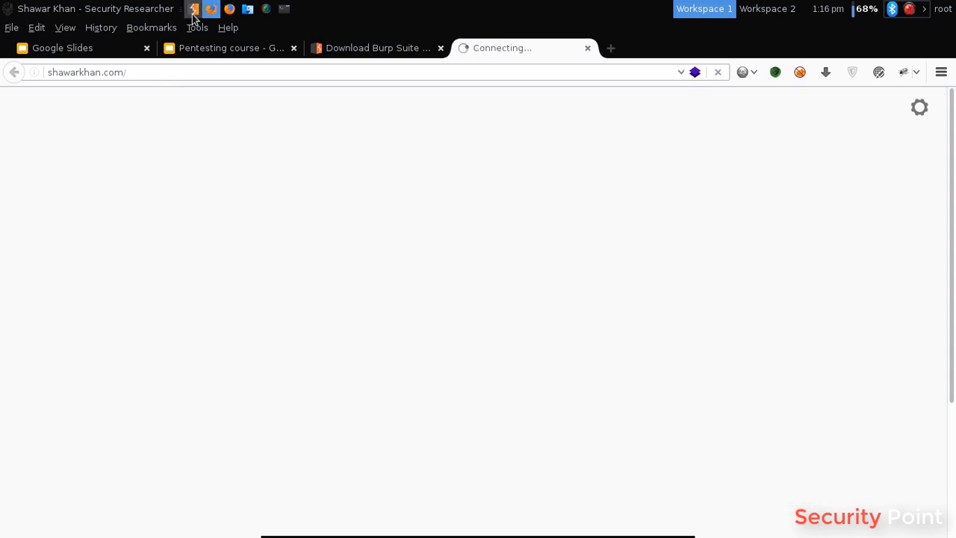
{"action": "left_click", "coordinate": [193, 8]}
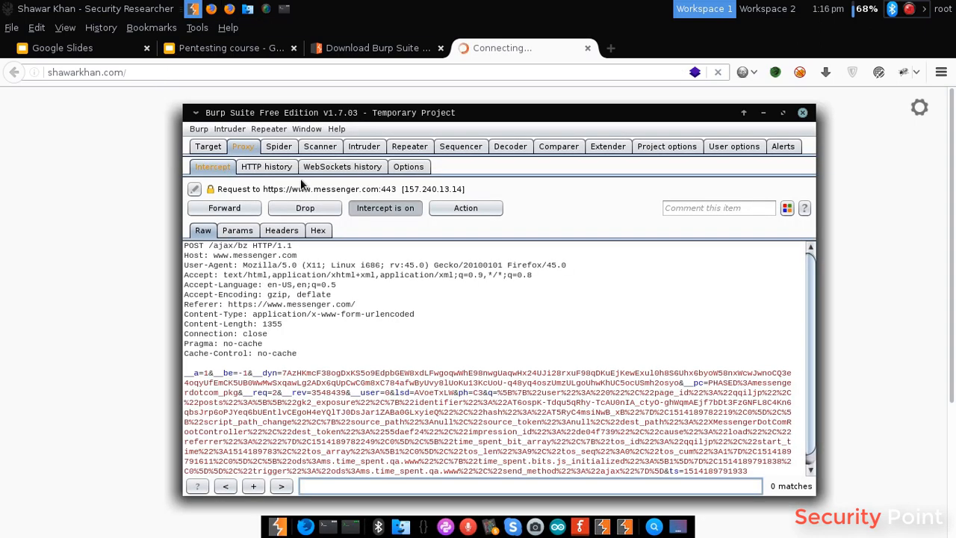
{"action": "left_click", "coordinate": [224, 207]}
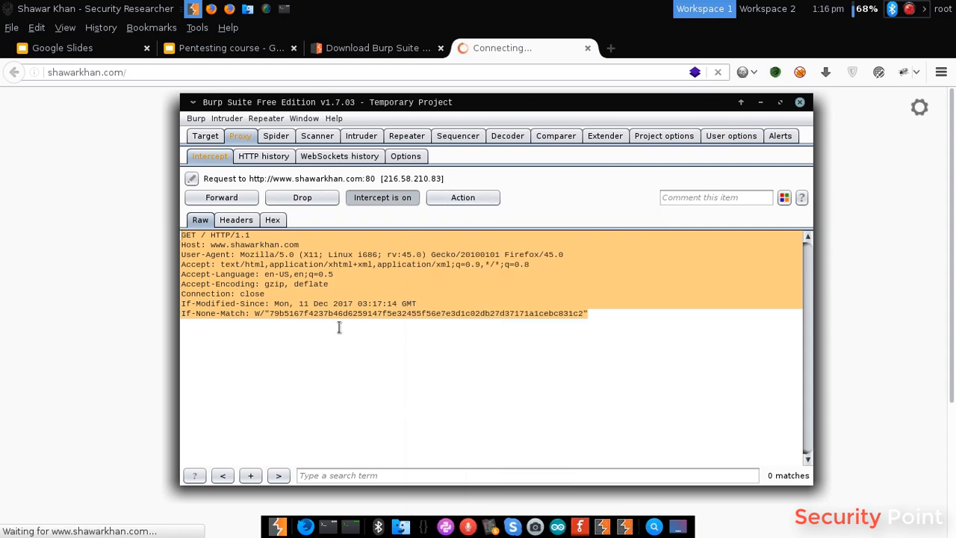
Step: Drop the held shawarkhan.com request and view the resulting browser error page
{"action": "left_click", "coordinate": [222, 197]}
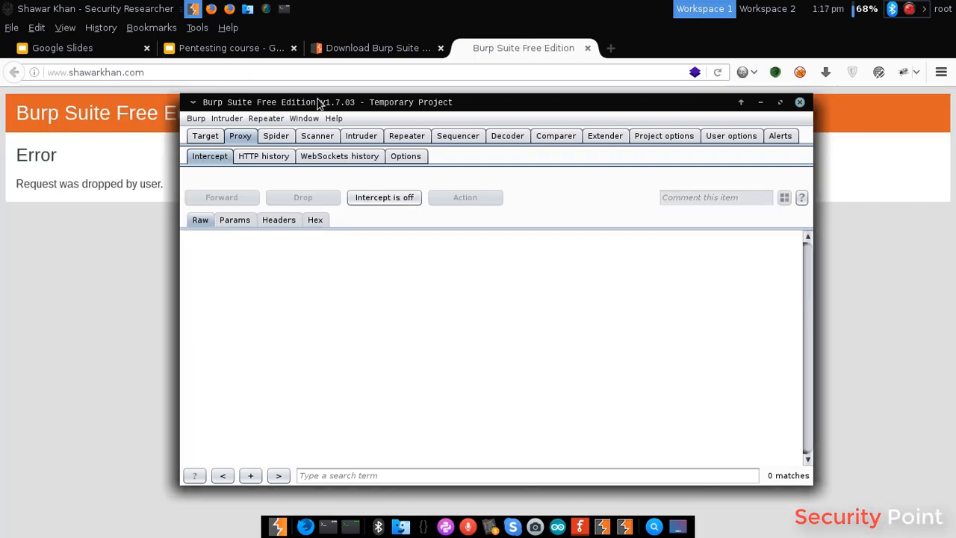
{"action": "left_click_drag", "start_coordinate": [318, 103], "coordinate": [381, 101]}
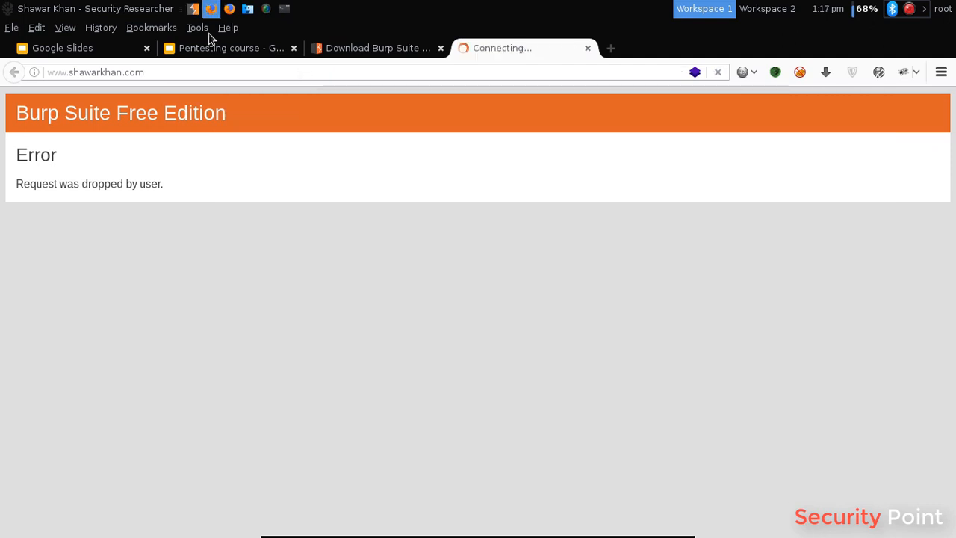
{"action": "left_click", "coordinate": [194, 9]}
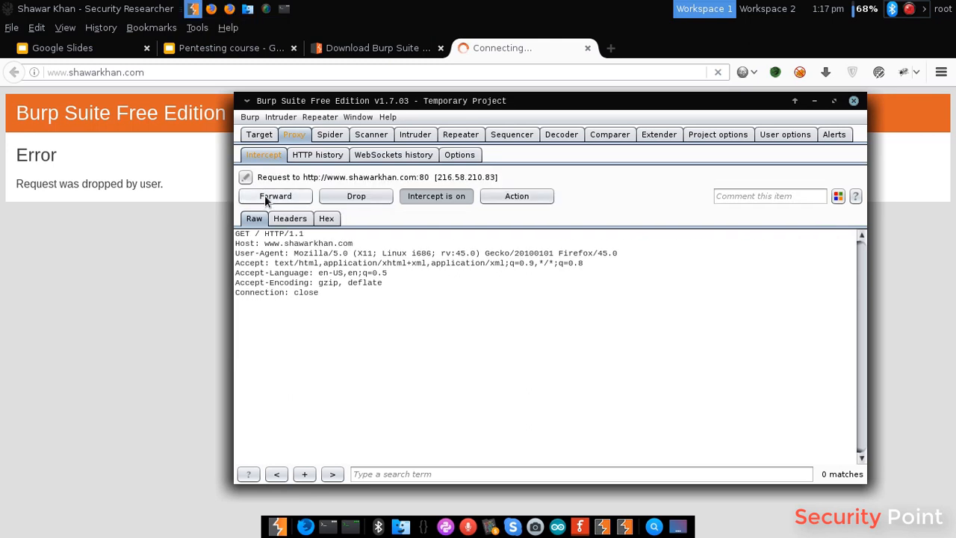
{"action": "left_click", "coordinate": [275, 195]}
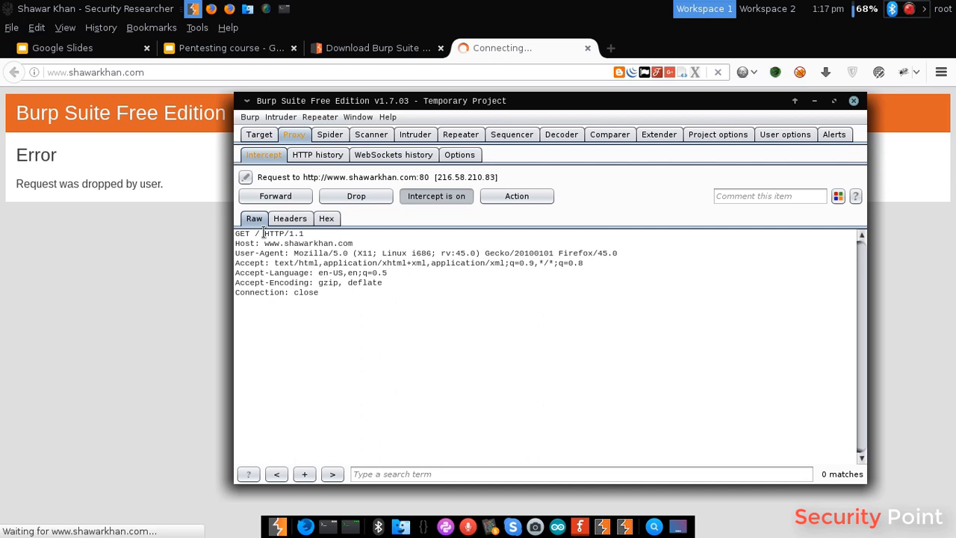
{"action": "type", "text": "?"}
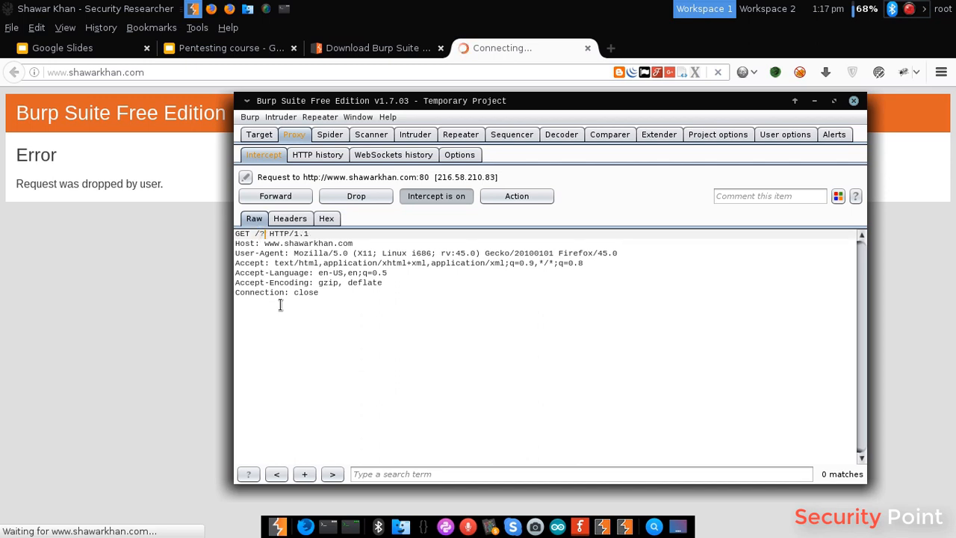
{"action": "type", "text": "shawarkhan"}
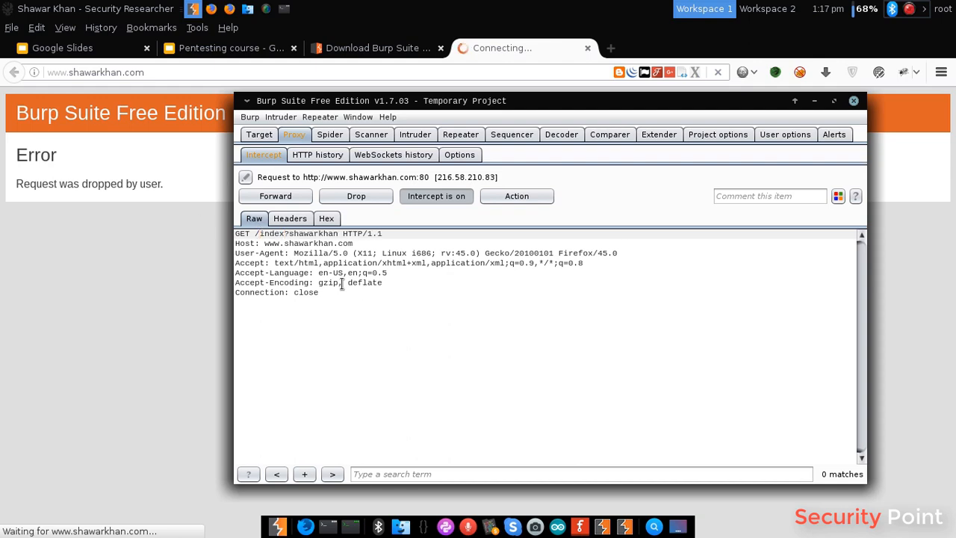
{"action": "left_click", "coordinate": [275, 196]}
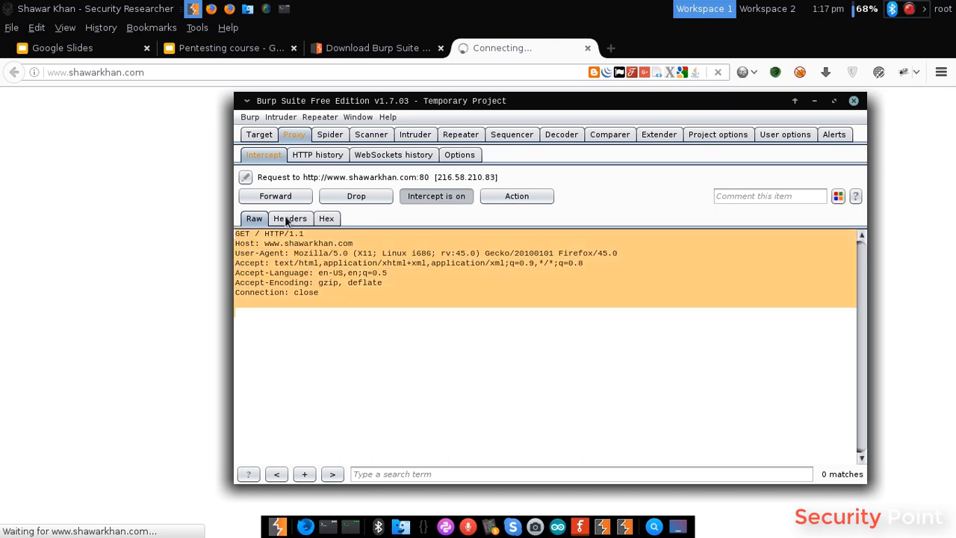
{"action": "left_click", "coordinate": [290, 218]}
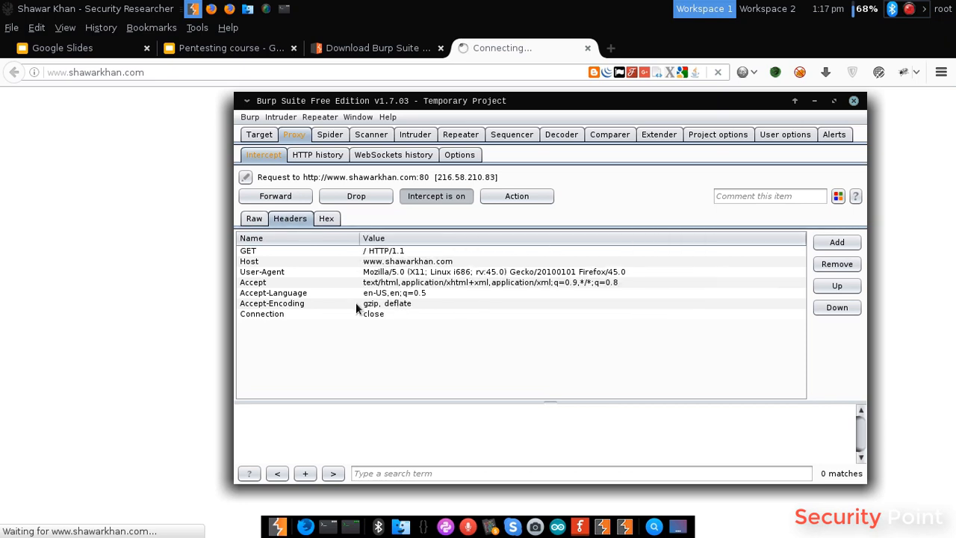
{"action": "left_click", "coordinate": [326, 218]}
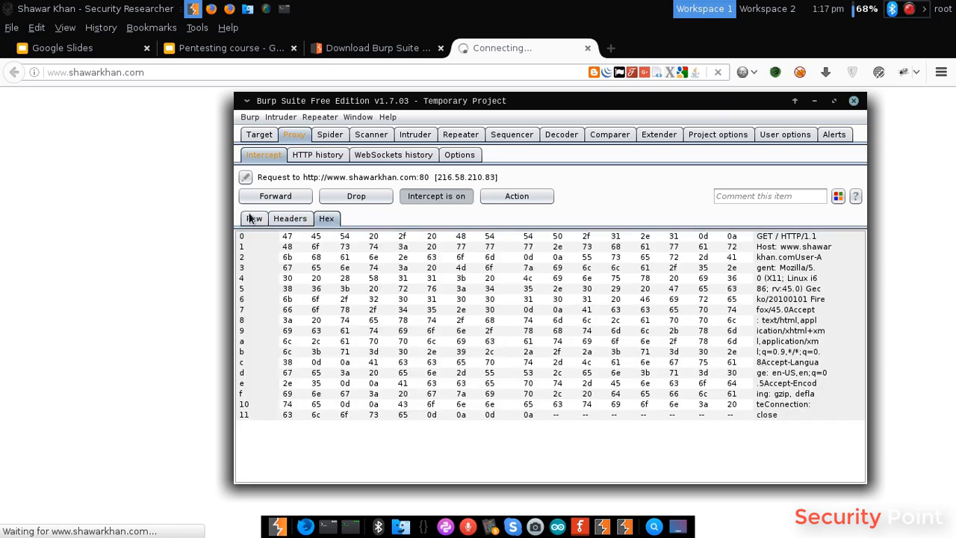
{"action": "left_click", "coordinate": [254, 218]}
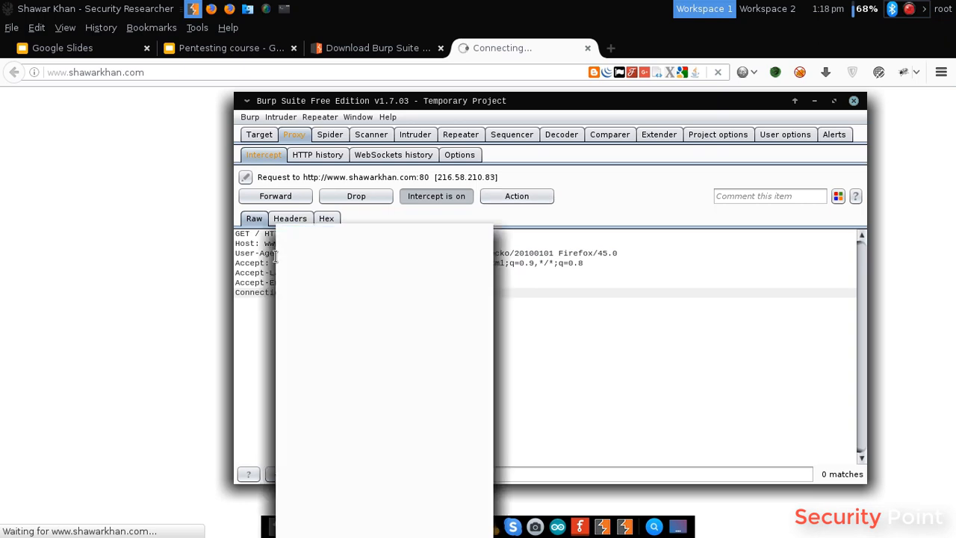
{"action": "right_click", "coordinate": [299, 261]}
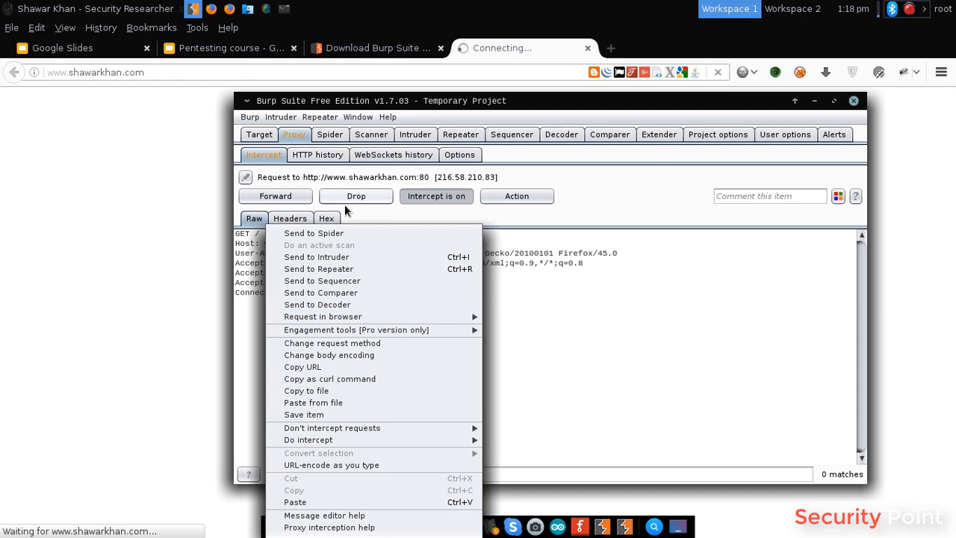
{"action": "mouse_move", "coordinate": [314, 102]}
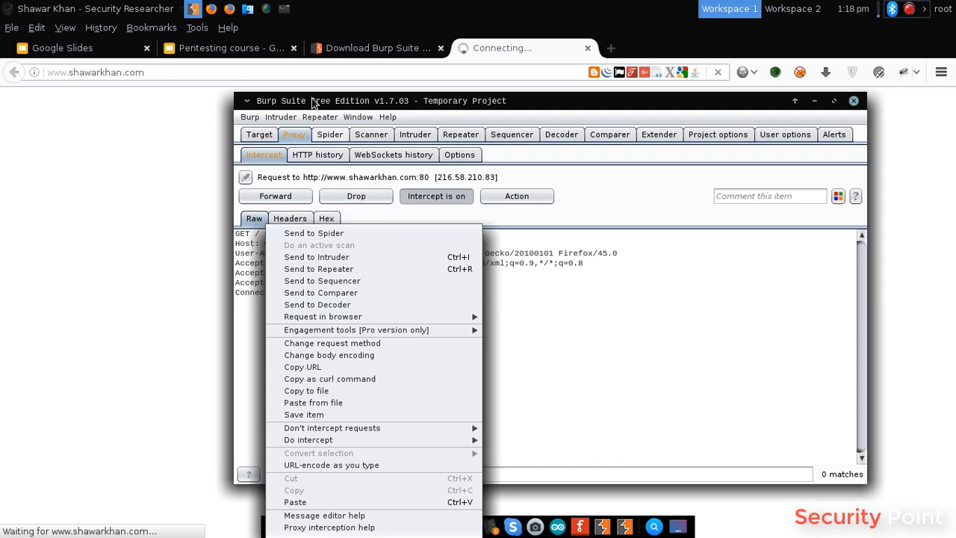
{"action": "mouse_move", "coordinate": [689, 189]}
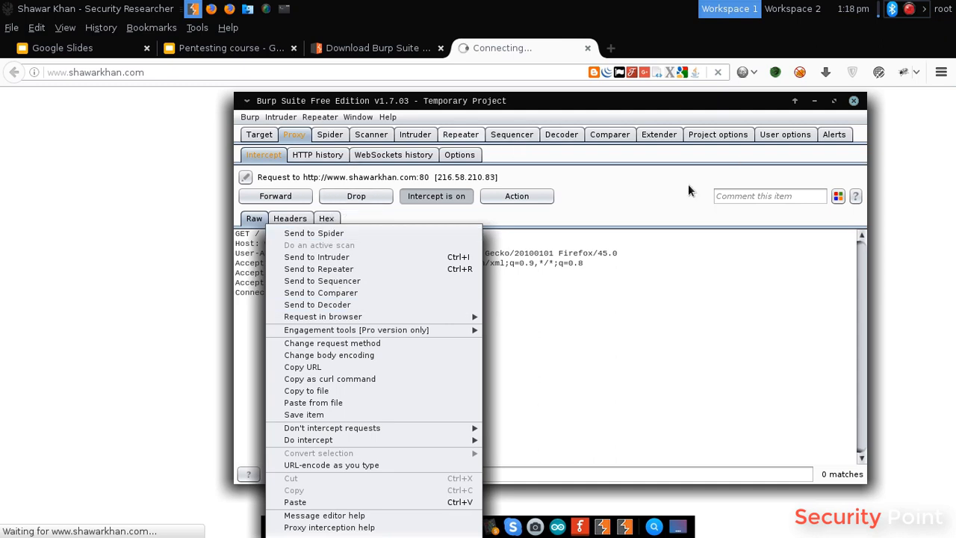
{"action": "mouse_move", "coordinate": [362, 228]}
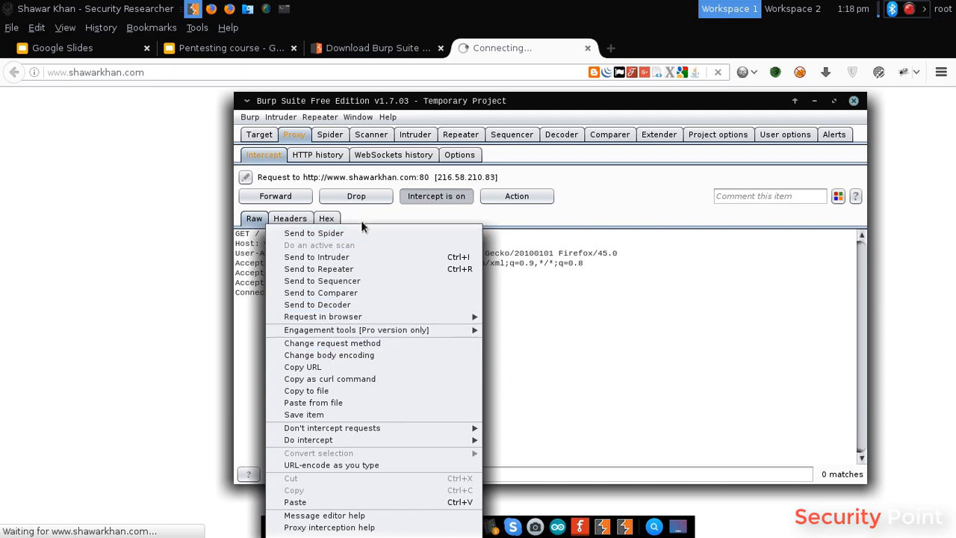
{"action": "mouse_move", "coordinate": [323, 316]}
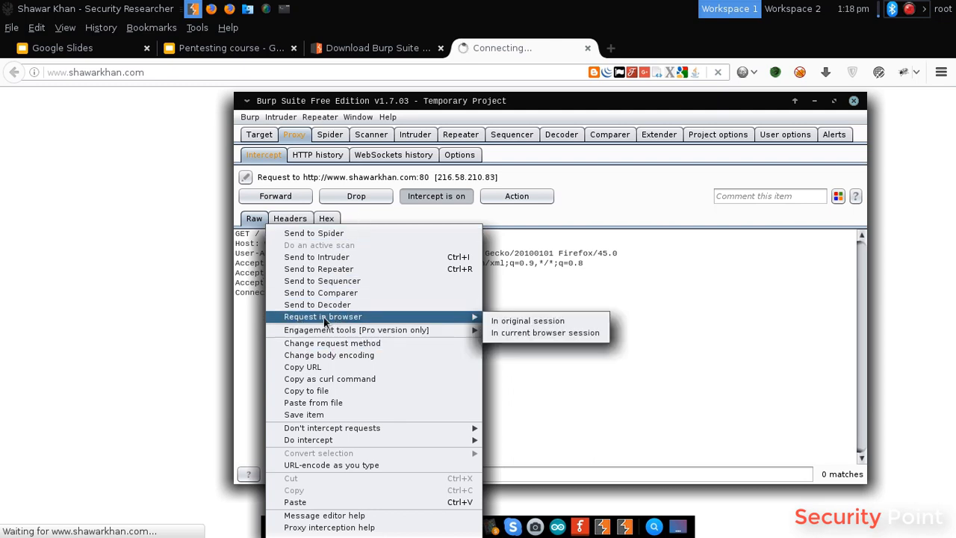
{"action": "mouse_move", "coordinate": [430, 317]}
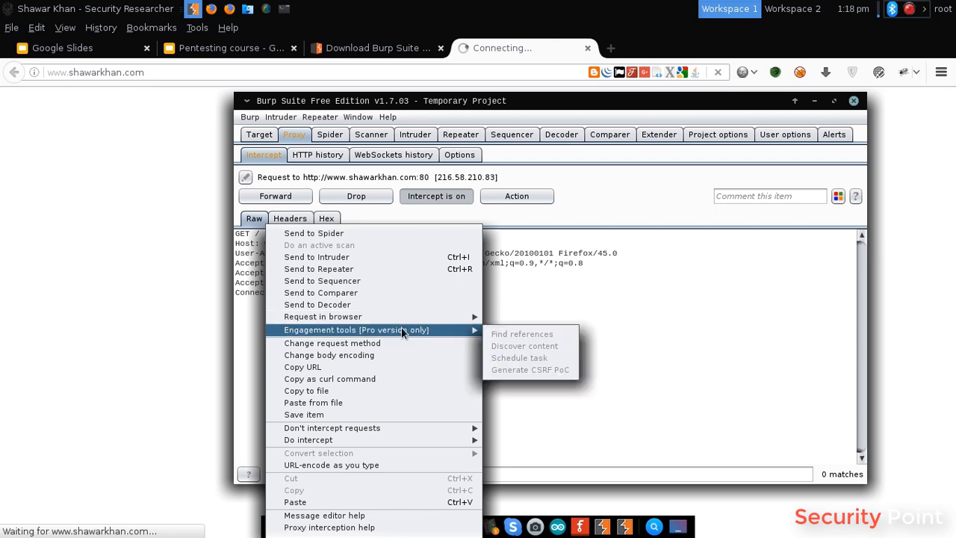
{"action": "mouse_move", "coordinate": [498, 340]}
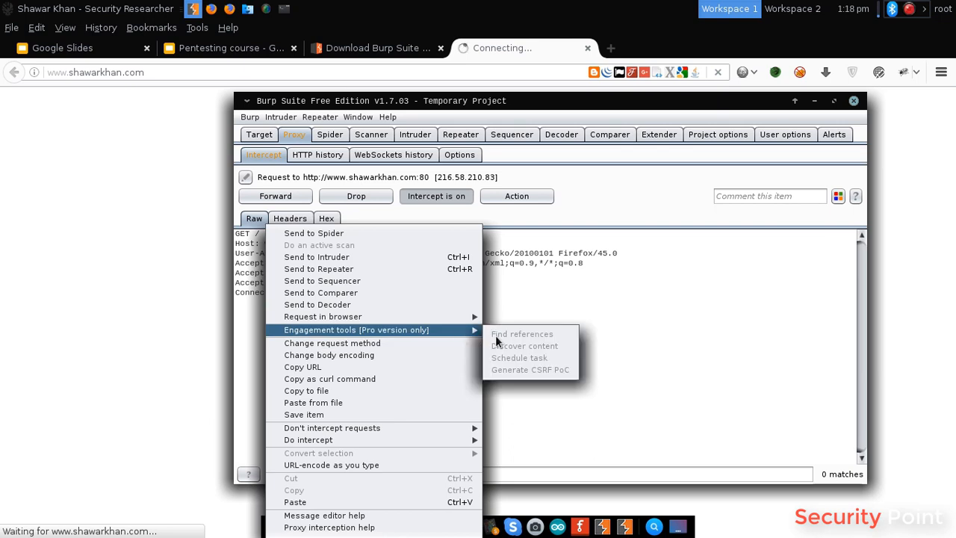
{"action": "mouse_move", "coordinate": [565, 377]}
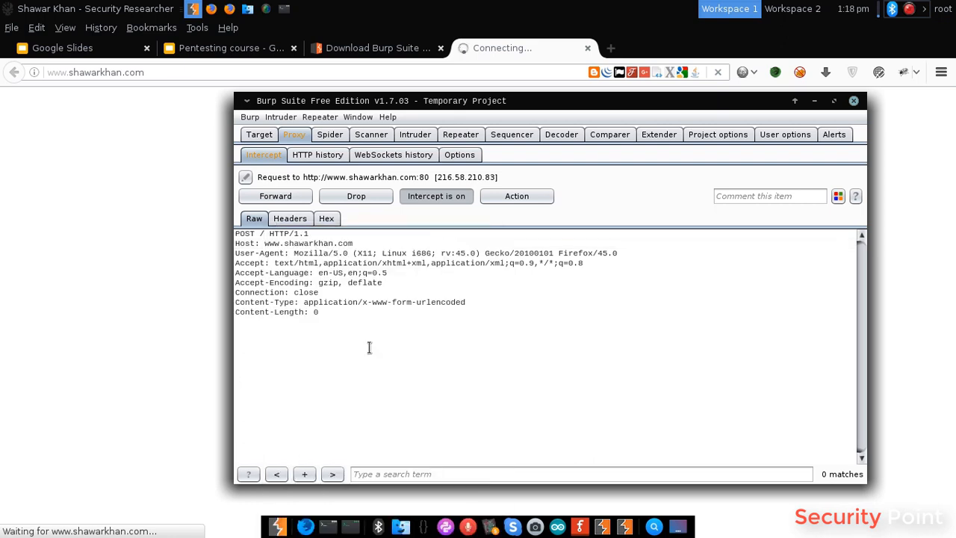
{"action": "right_click", "coordinate": [369, 347]}
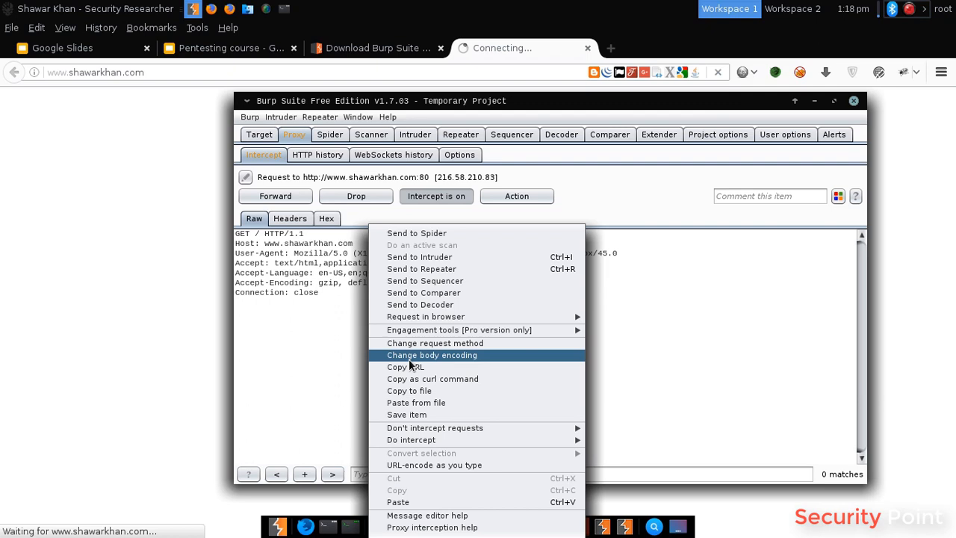
{"action": "mouse_move", "coordinate": [409, 383]}
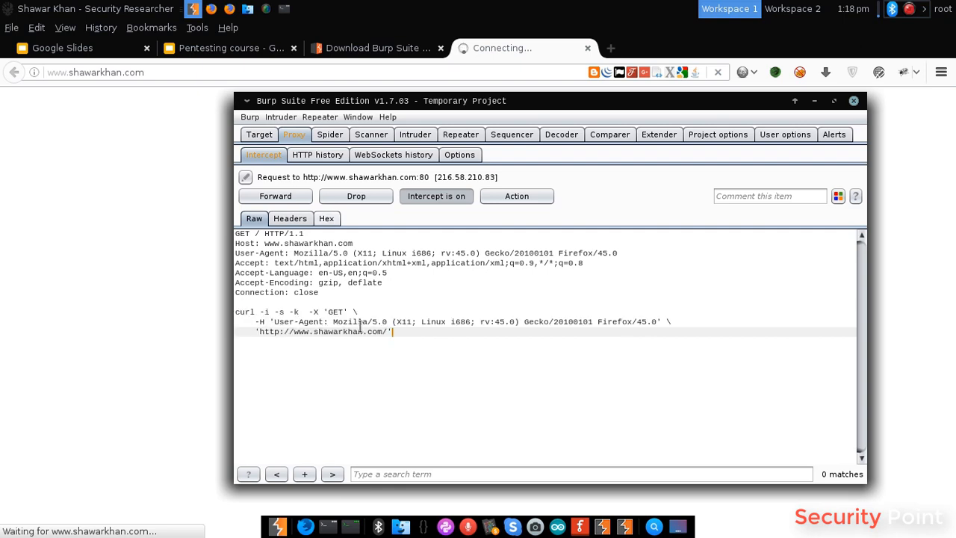
{"action": "right_click", "coordinate": [359, 329]}
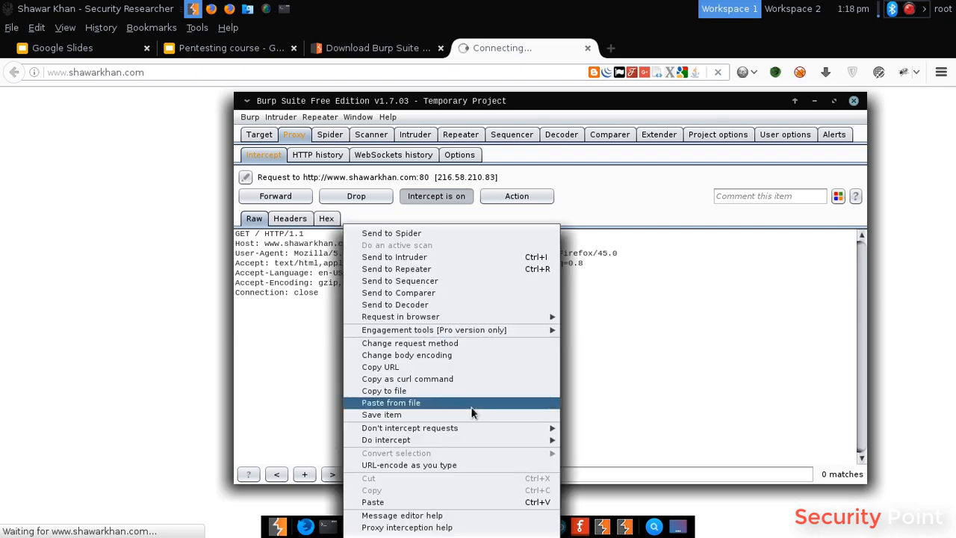
{"action": "mouse_move", "coordinate": [410, 428]}
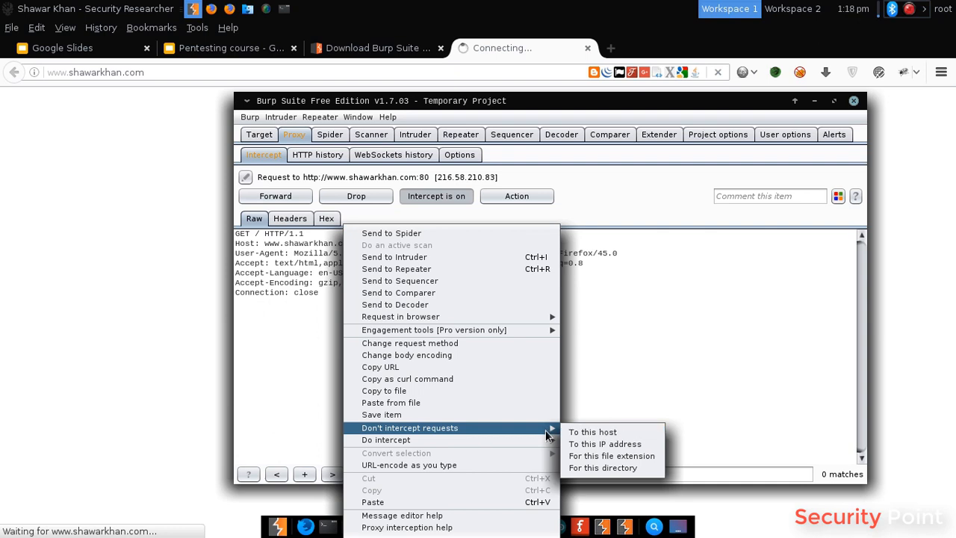
{"action": "mouse_move", "coordinate": [386, 439]}
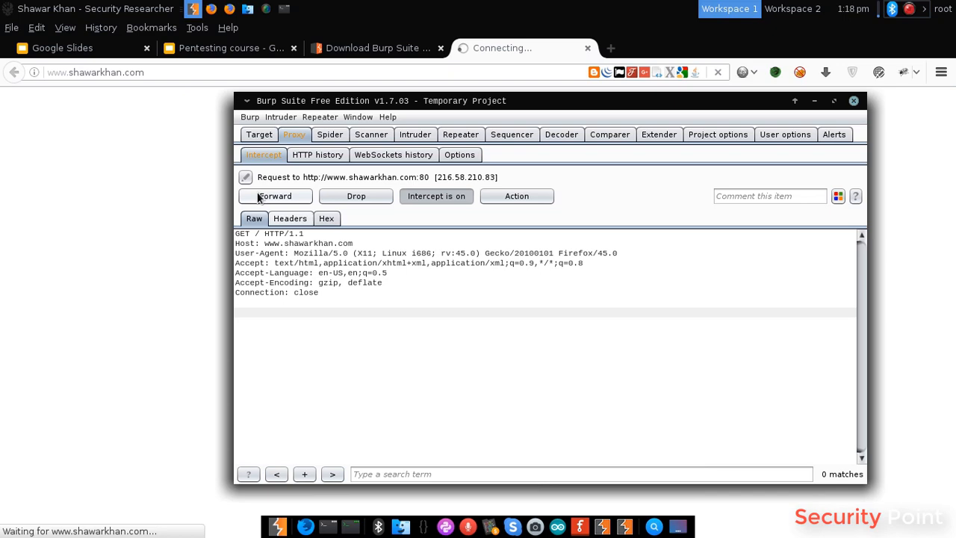
Step: Forward the shawarkhan.com and two client-channel requests, then turn interception off
{"action": "left_click", "coordinate": [274, 196]}
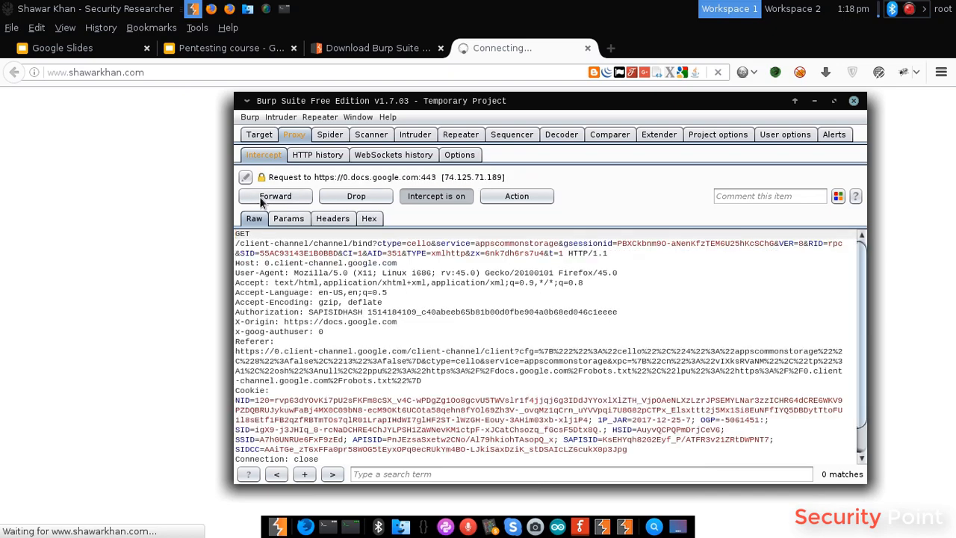
{"action": "left_click", "coordinate": [275, 195]}
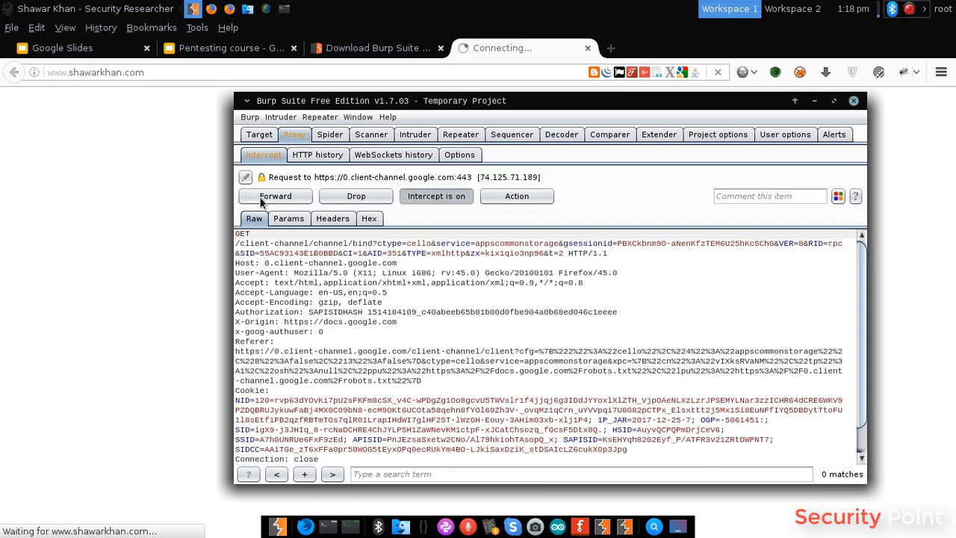
{"action": "left_click", "coordinate": [275, 196]}
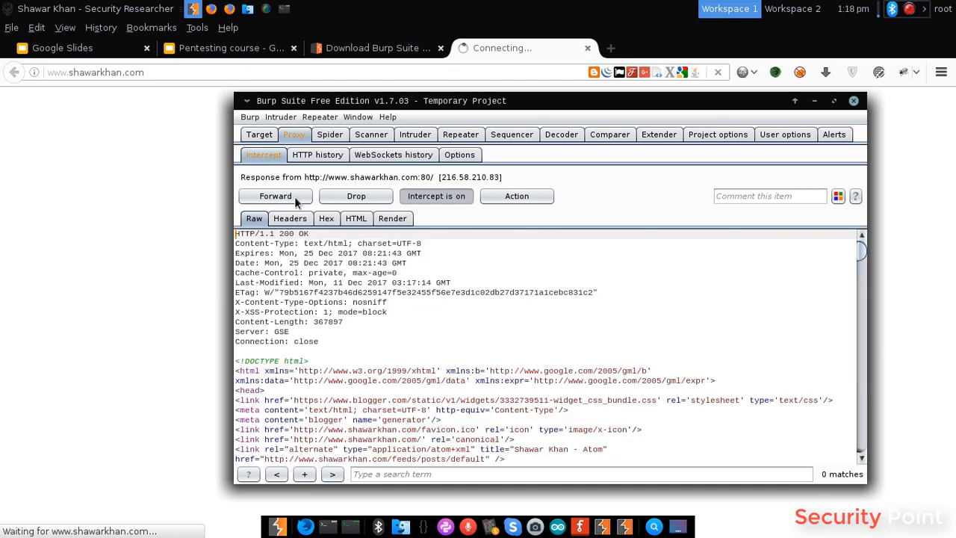
{"action": "mouse_move", "coordinate": [284, 260]}
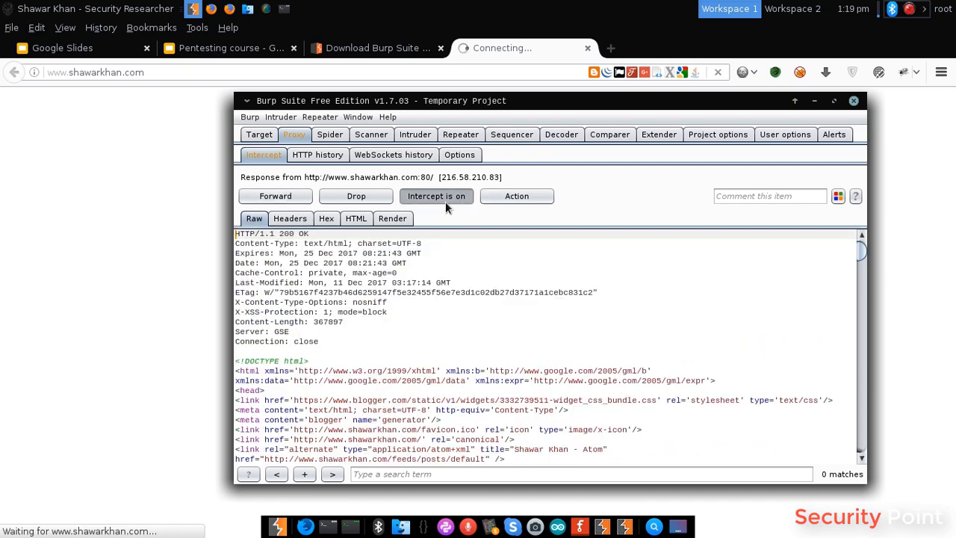
{"action": "left_click", "coordinate": [437, 196]}
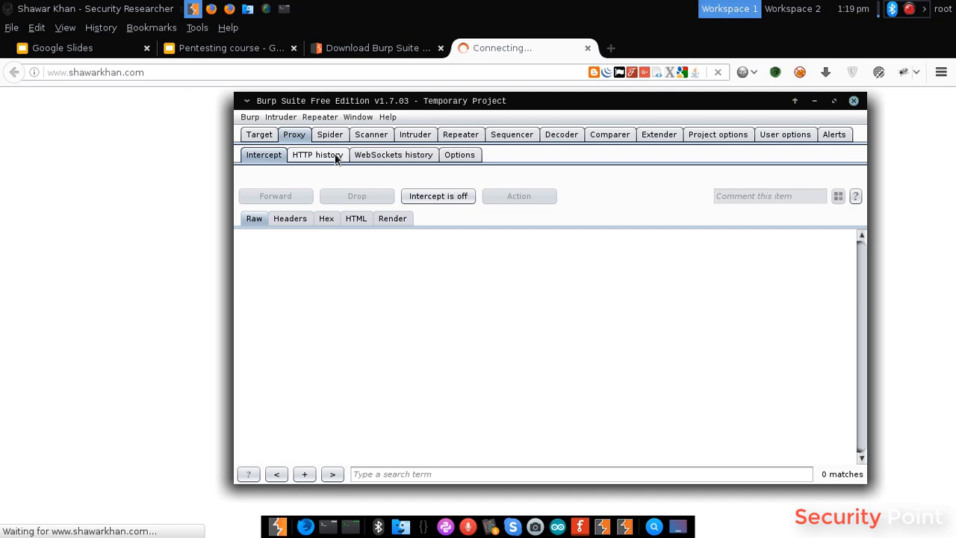
{"action": "left_click", "coordinate": [317, 155]}
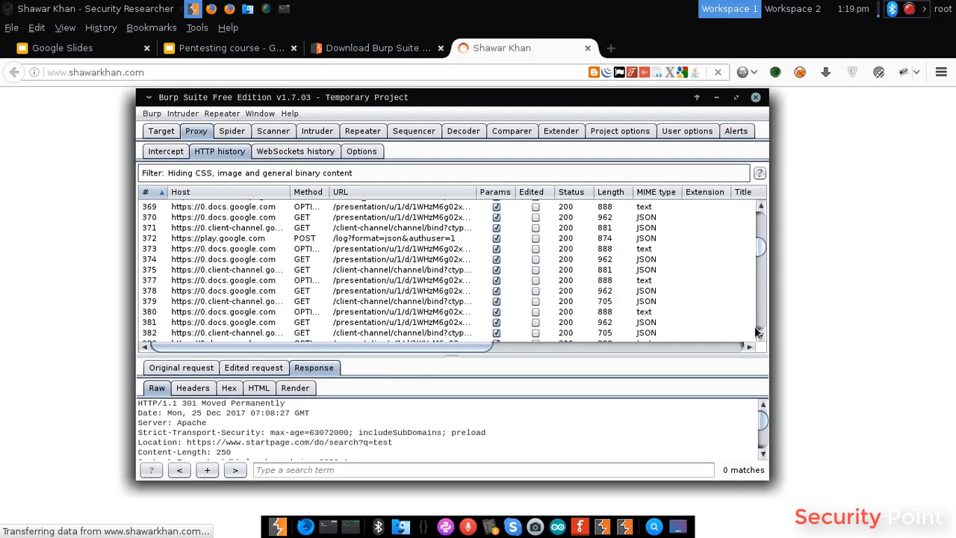
{"action": "scroll", "scroll_direction": "down", "scroll_amount": 3}
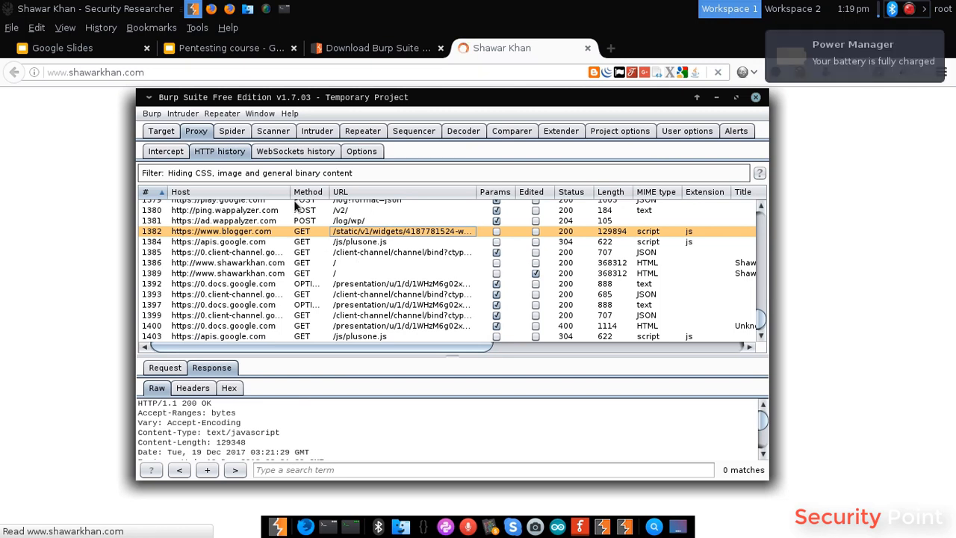
{"action": "left_click", "coordinate": [165, 151]}
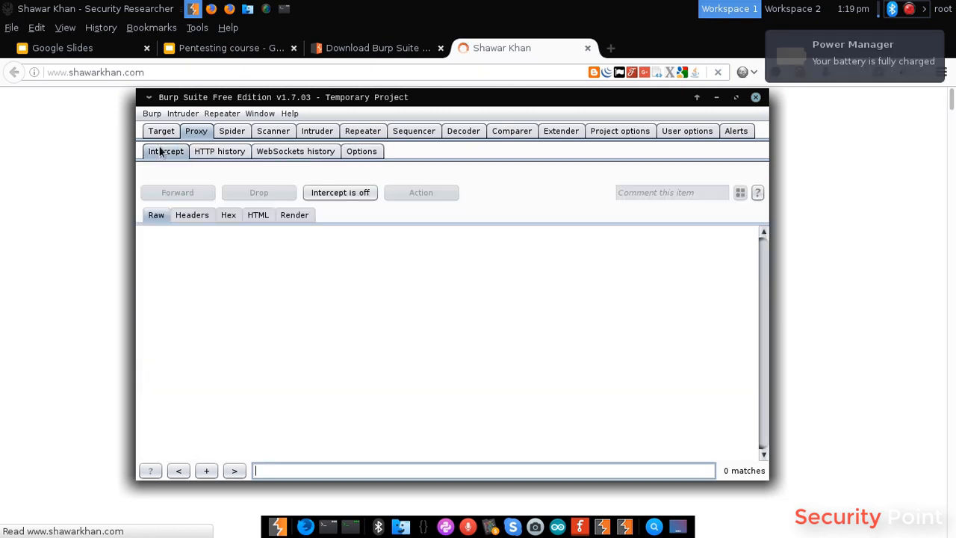